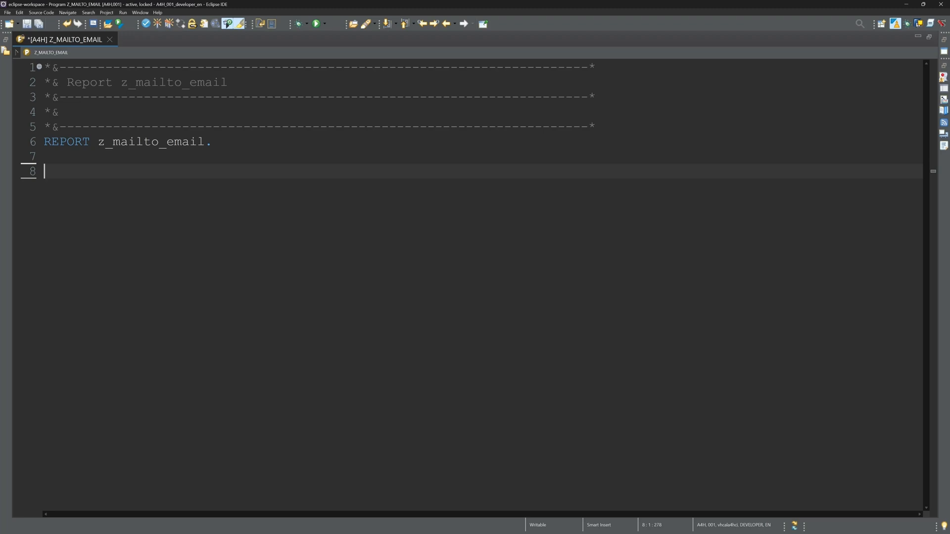
{"action": "type", "text": "Da"}
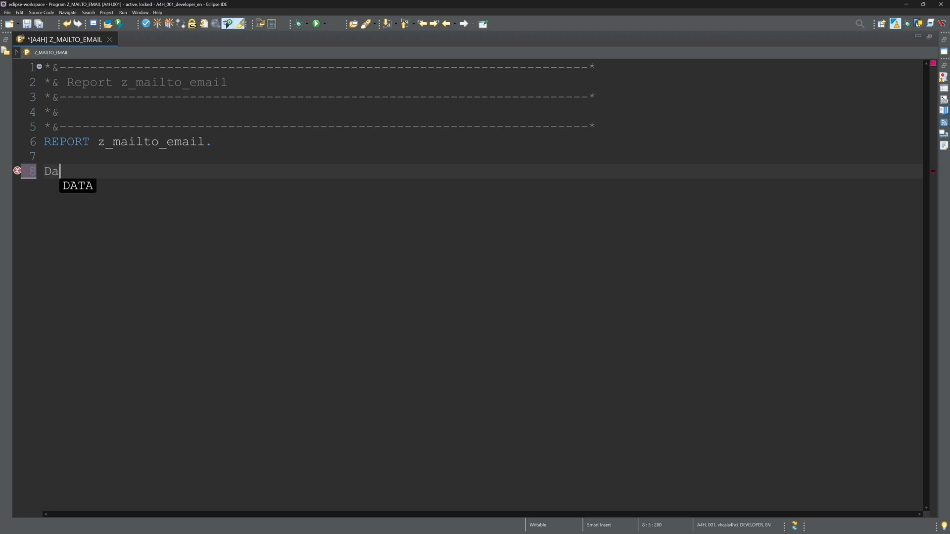
{"action": "type", "text": "ta ("}
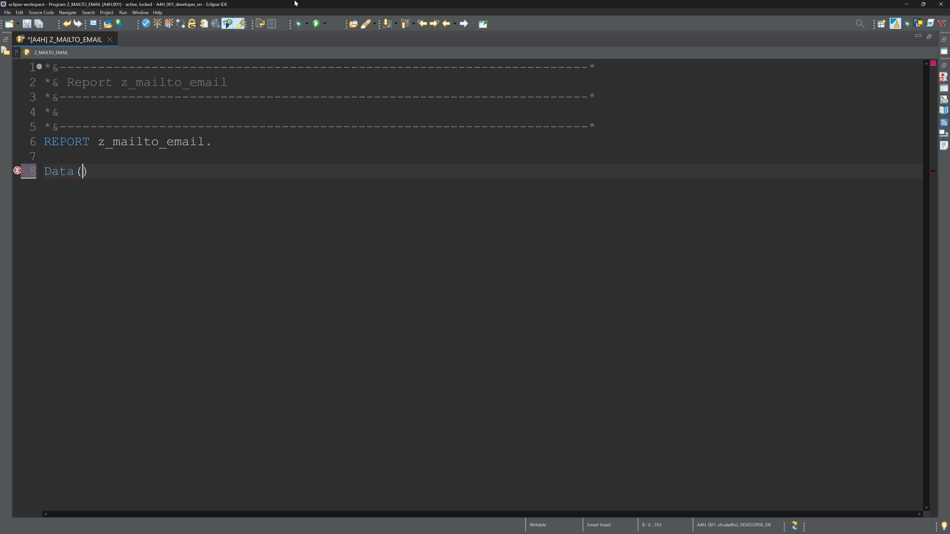
{"action": "type", "text": "lv_mailto"}
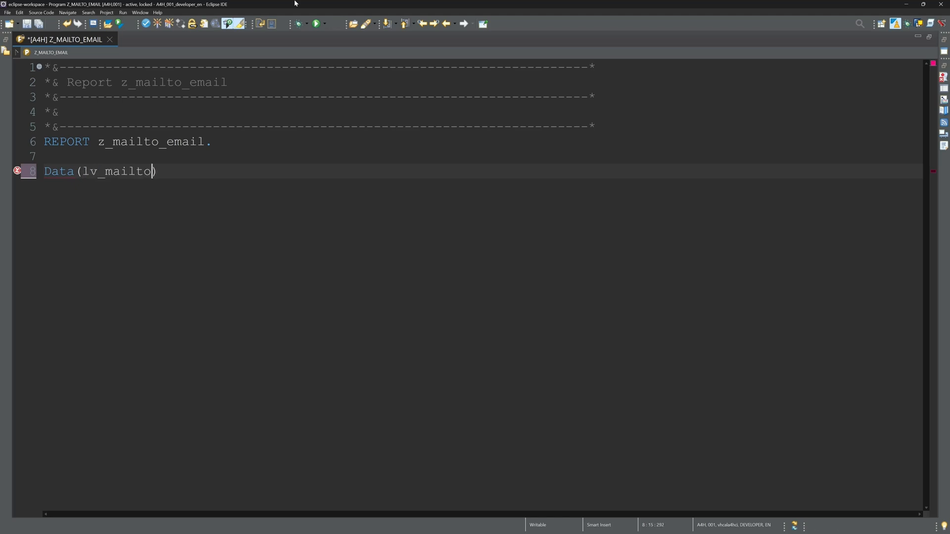
{"action": "type", "text": "="}
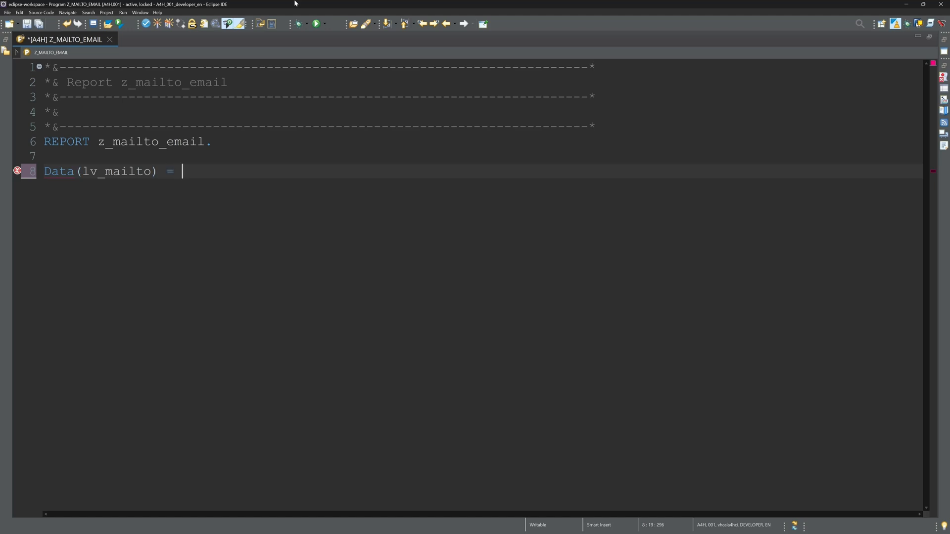
{"action": "type", "text": "||"}
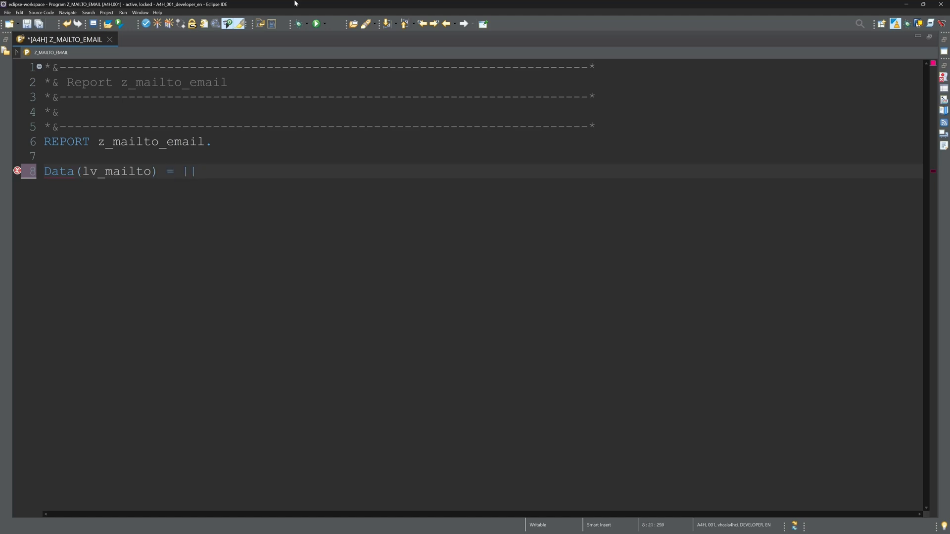
{"action": "type", "text": "mailto"}
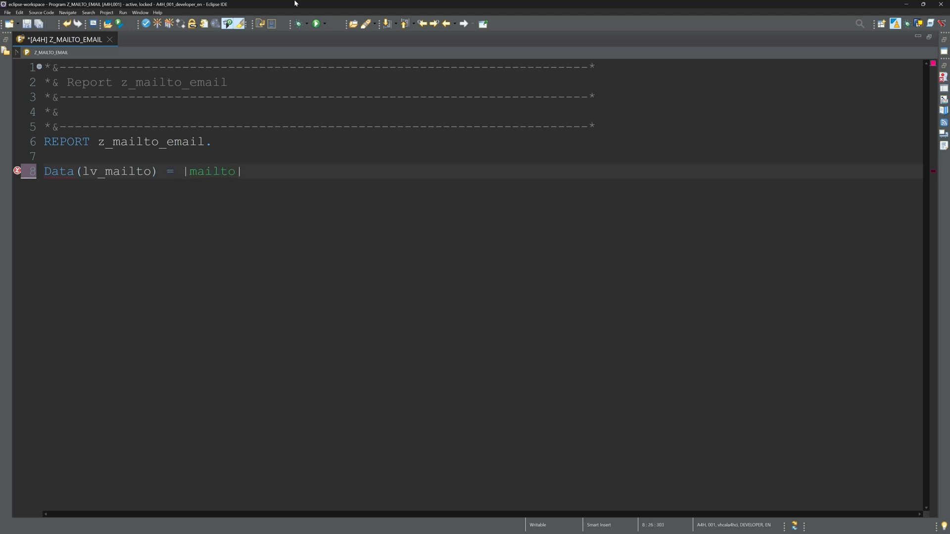
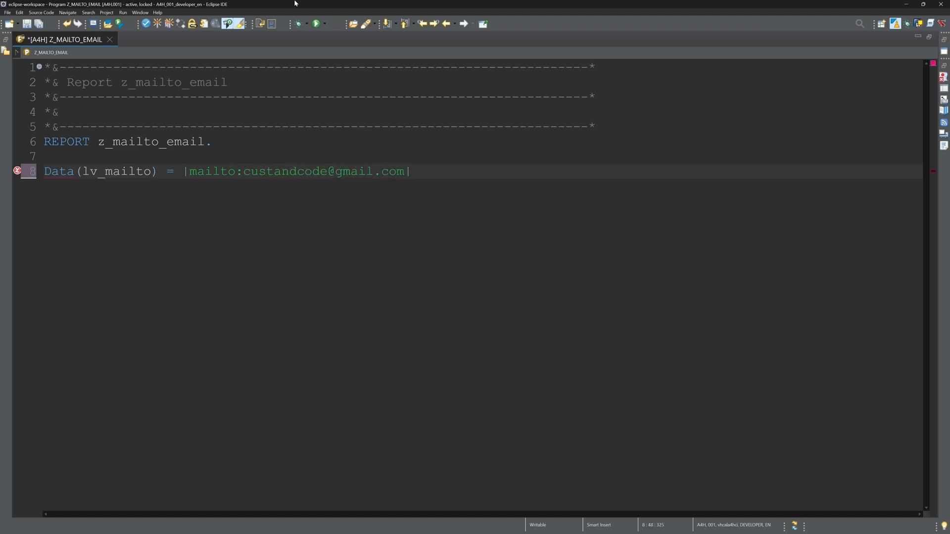
{"action": "type", "text": "?subject"}
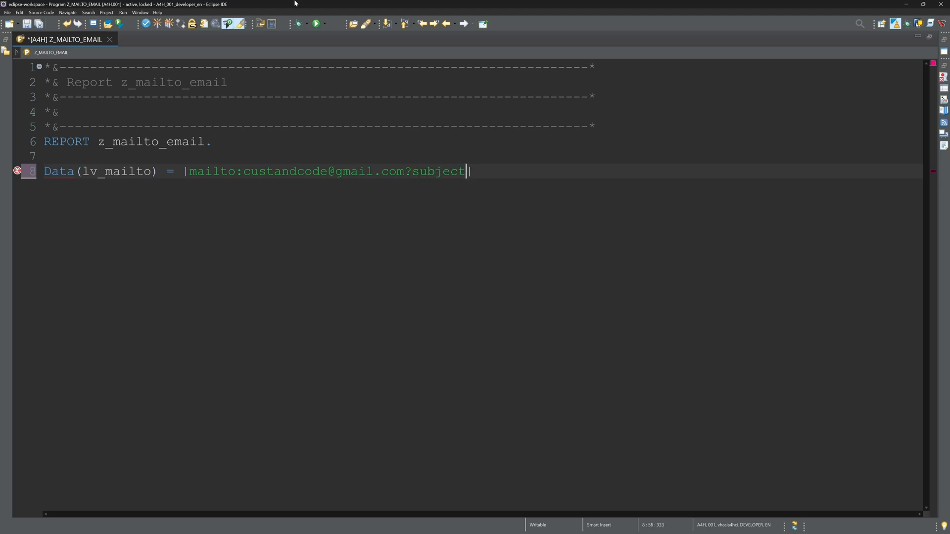
{"action": "type", "text": "=please read"}
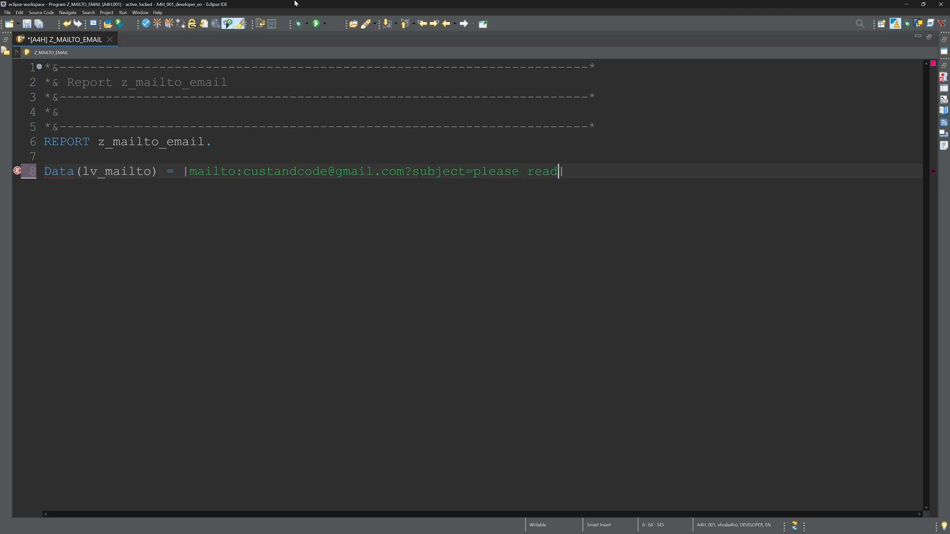
{"action": "type", "text": "!"}
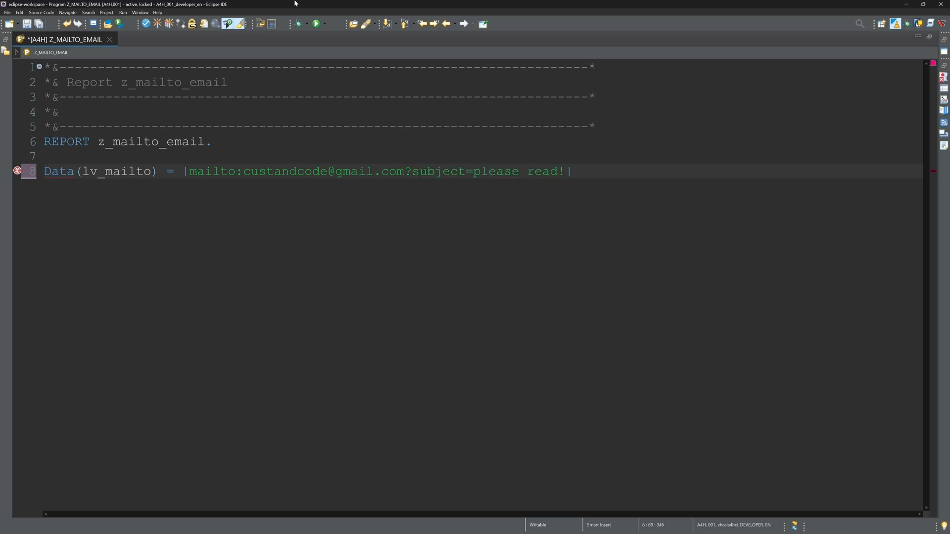
Append the body 'Hello!' concatenated with 'I am an important message!'
{"action": "type", "text": "6"}
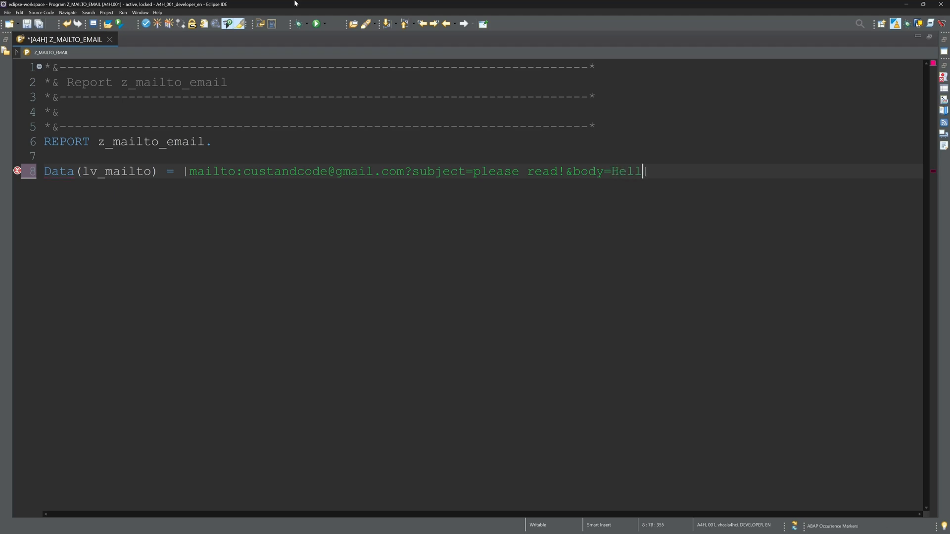
{"action": "type", "text": "o!|"}
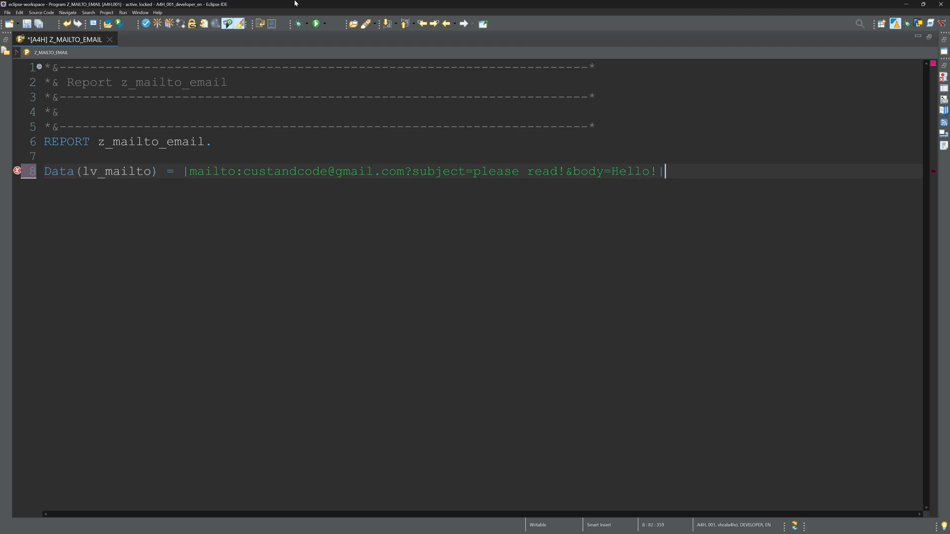
{"action": "type", "text": "&&"}
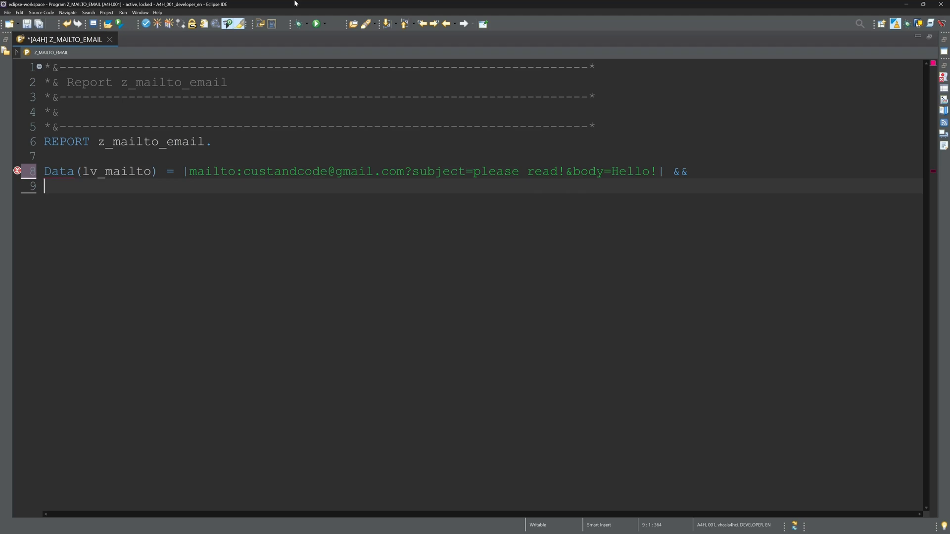
{"action": "type", "text": "||"}
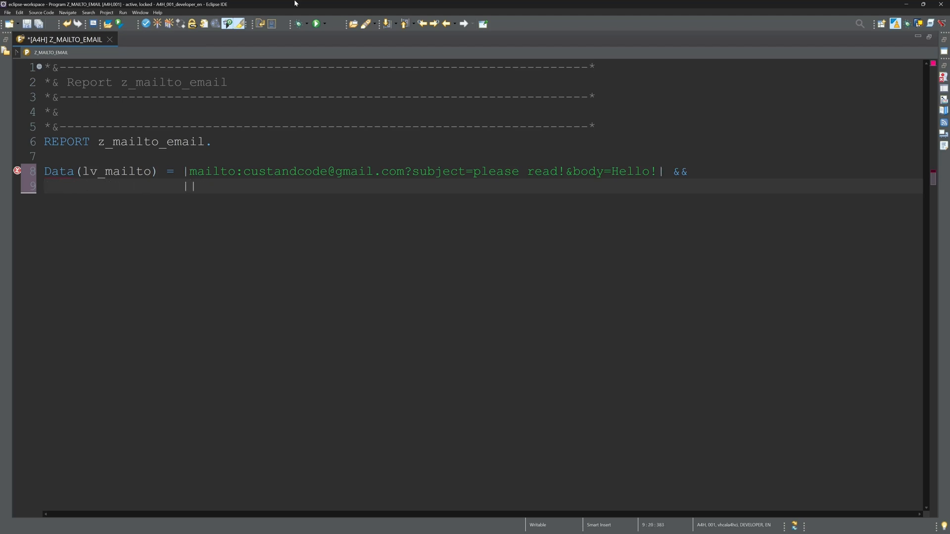
{"action": "type", "text": "I am an i"}
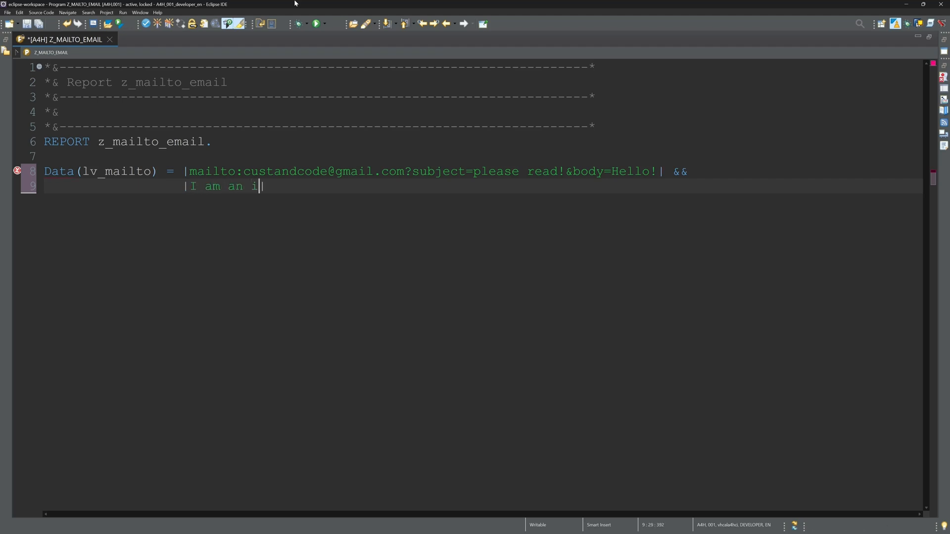
{"action": "type", "text": "mportant message"}
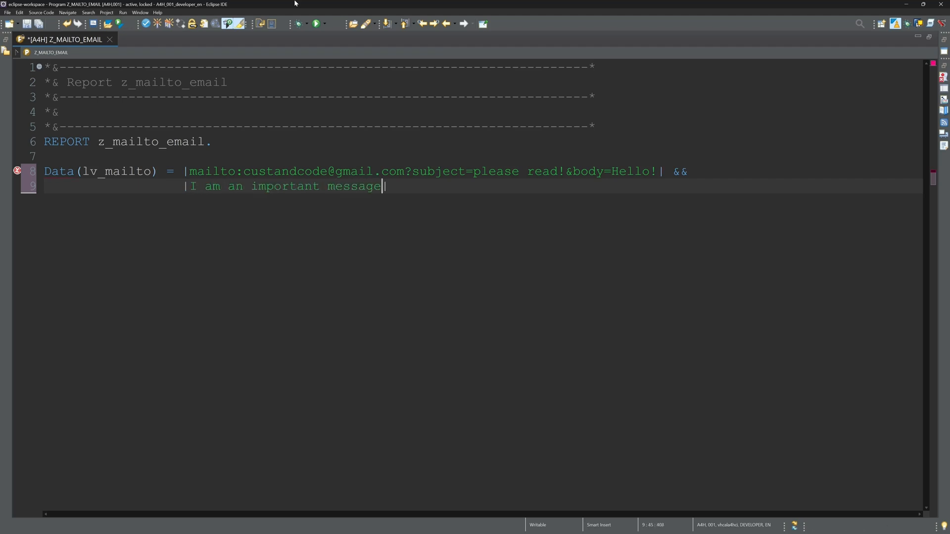
{"action": "type", "text": "!|."}
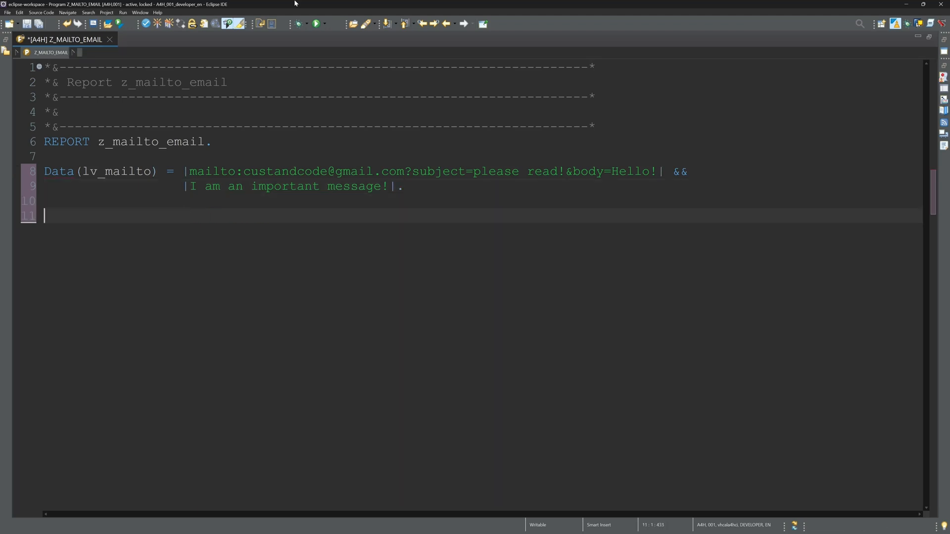
Add cl_abap_browser=>show_url( EXPORTING url = lv_mailto ) to open the mail link
{"action": "type", "text": "cl_abap_b"}
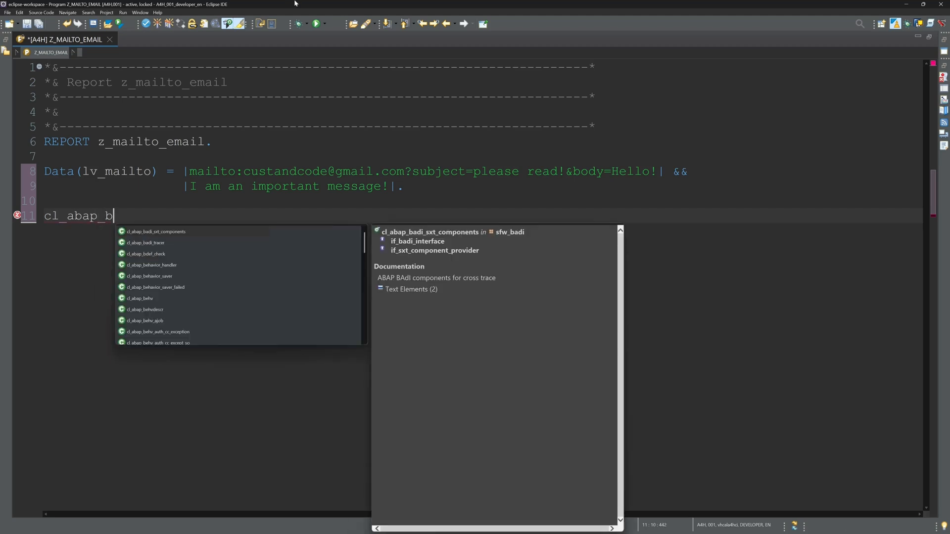
{"action": "type", "text": "rowser"}
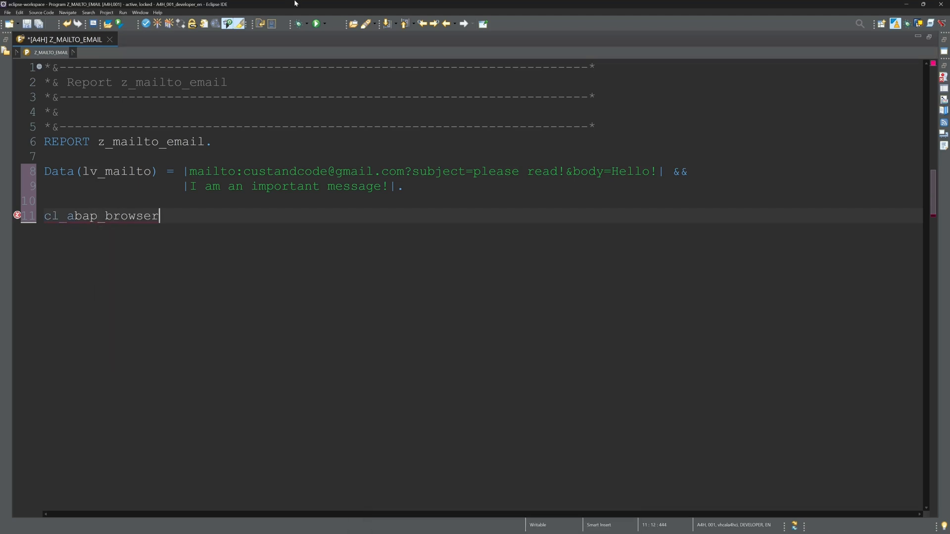
{"action": "type", "text": "=>show_url"}
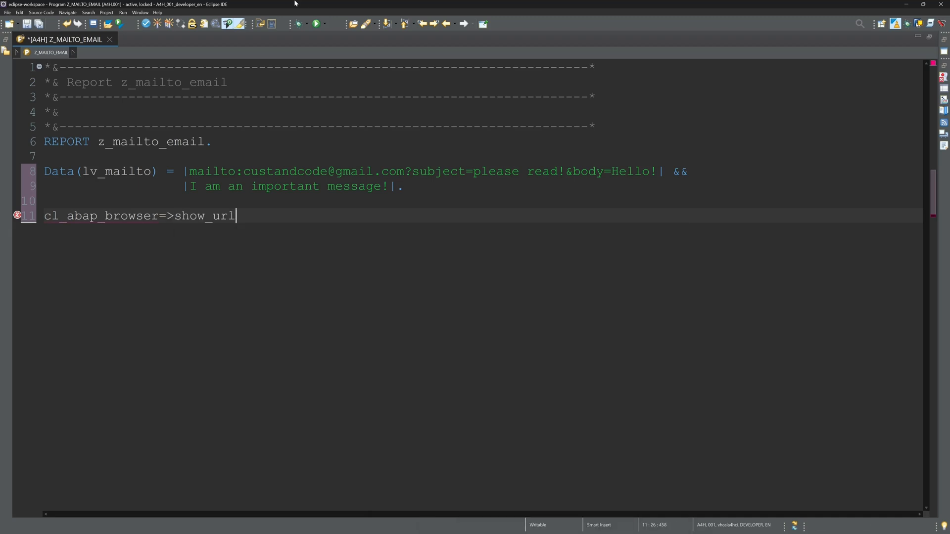
{"action": "type", "text": "( Ex"}
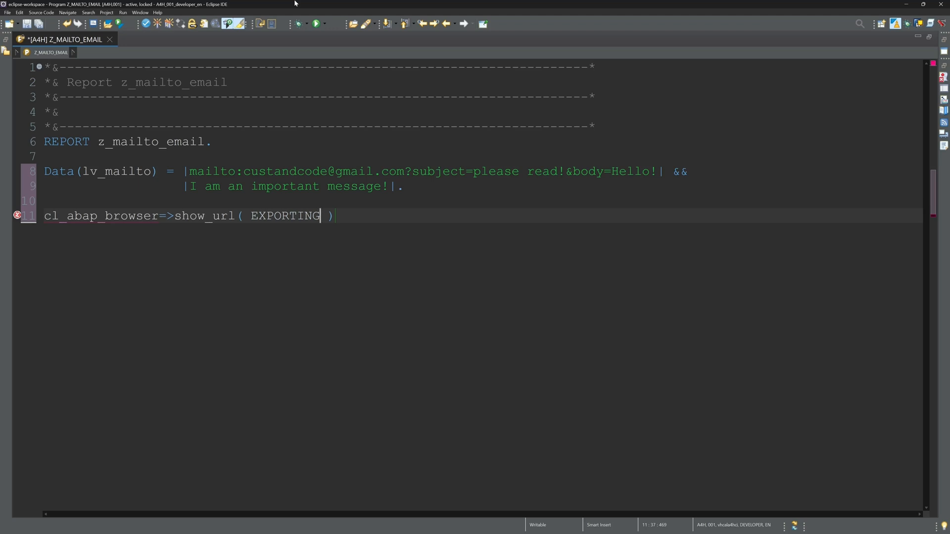
{"action": "type", "text": "url"}
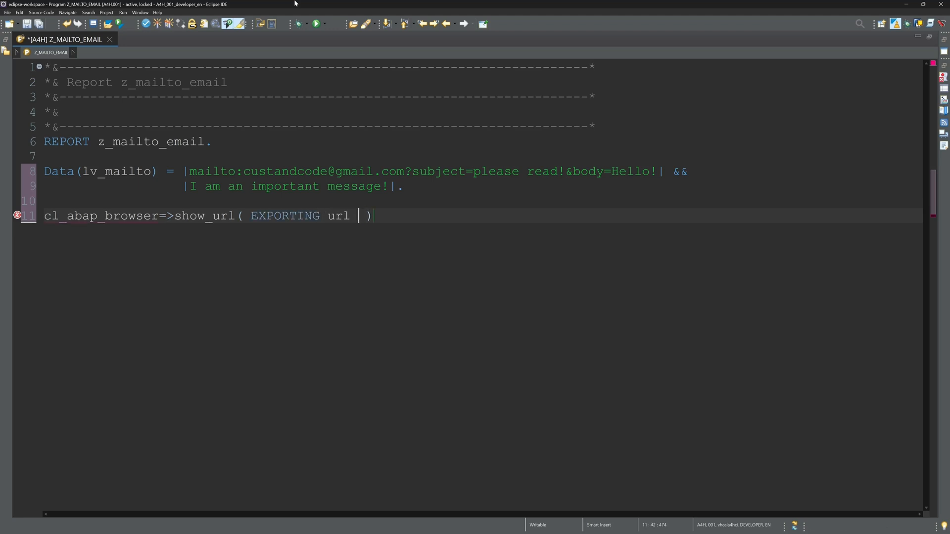
{"action": "type", "text": "= lv_mailto"}
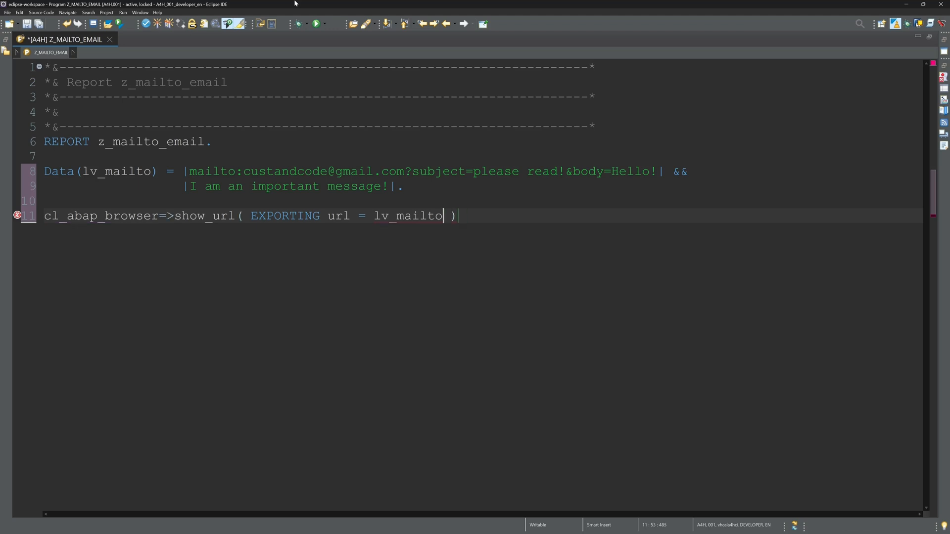
{"action": "type", "text": "."}
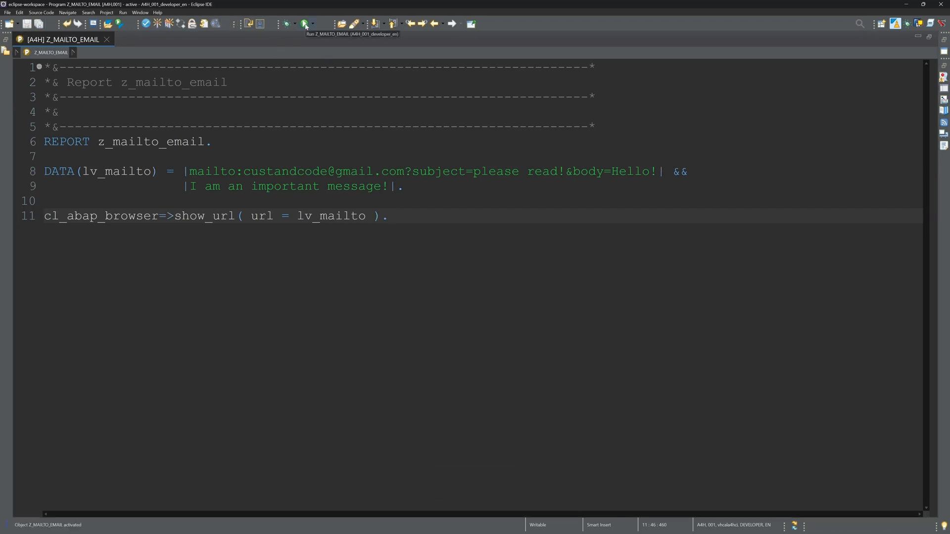
Run the Z_MAILTO_EMAIL report from the toolbar to open the prefilled email
{"action": "left_click", "coordinate": [305, 24]}
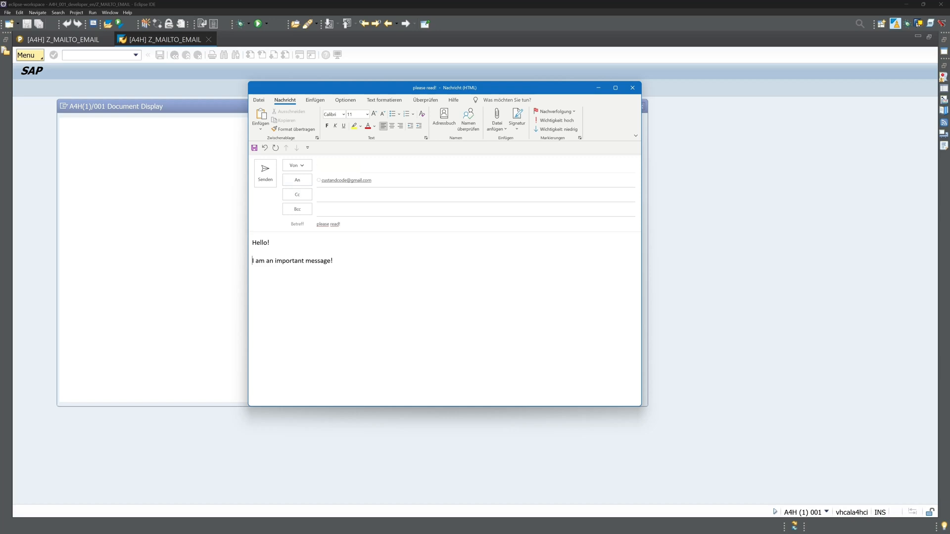
{"action": "mouse_move", "coordinate": [633, 88]}
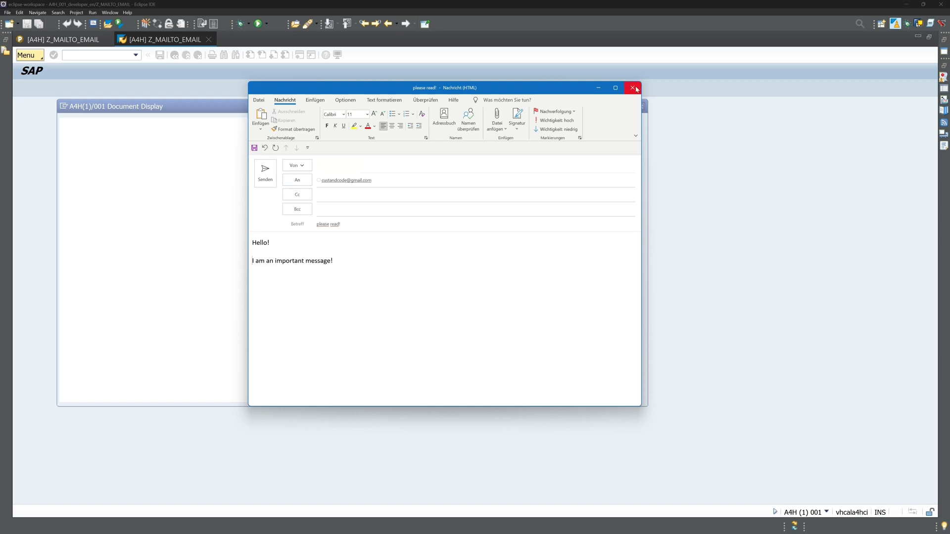
Close the Outlook test email and the SAP GUI session tab
{"action": "left_click", "coordinate": [633, 88]}
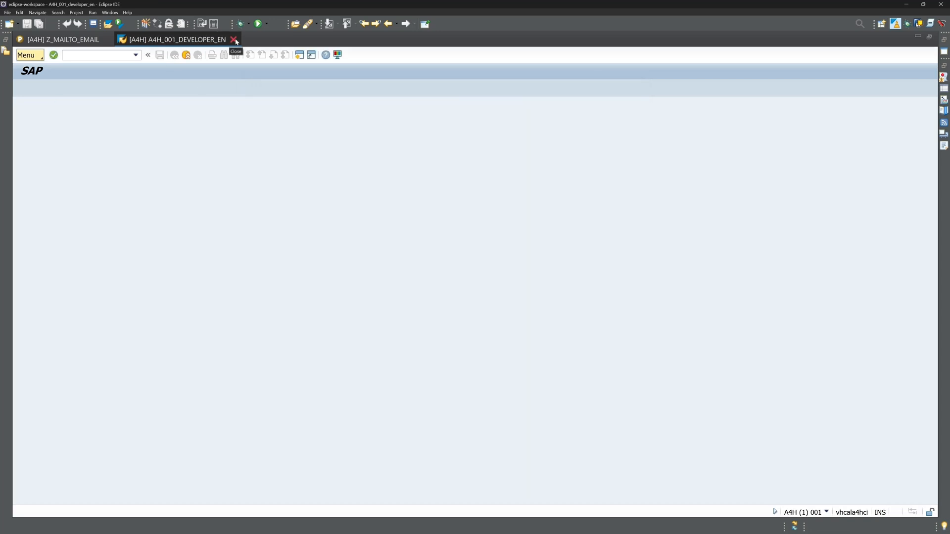
{"action": "left_click", "coordinate": [234, 40]}
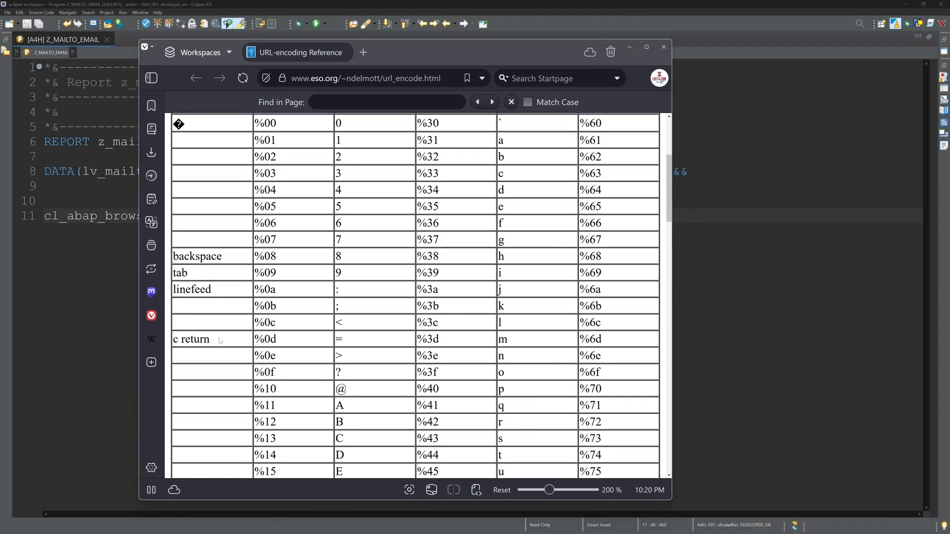
Find the carriage return entry %0d in Vivaldi's URL-encoding table
{"action": "double_click", "coordinate": [191, 338]}
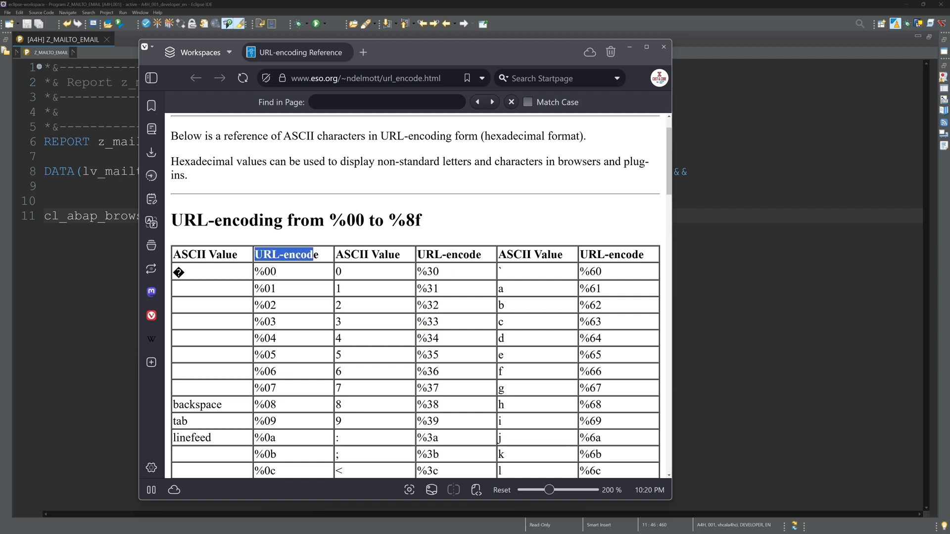
{"action": "scroll", "scroll_direction": "down", "scroll_amount": 3}
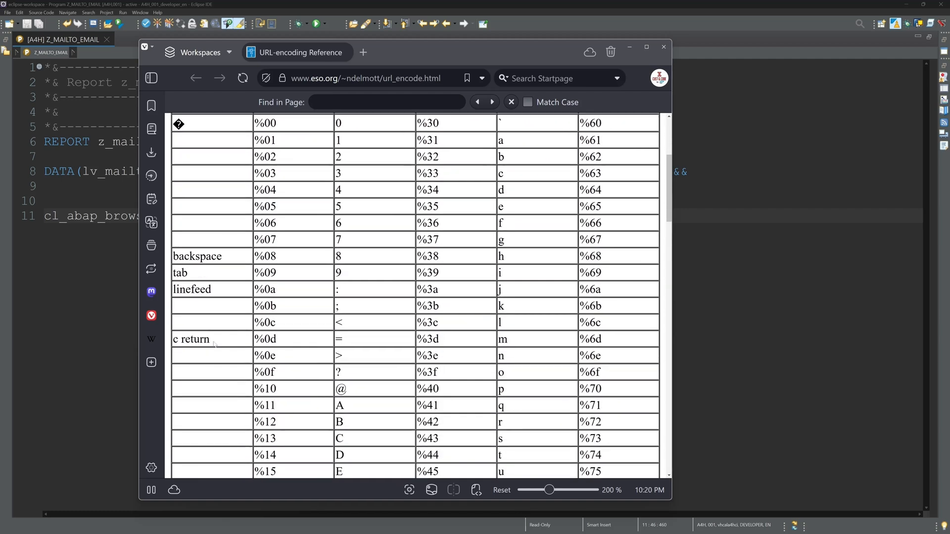
{"action": "double_click", "coordinate": [265, 339]}
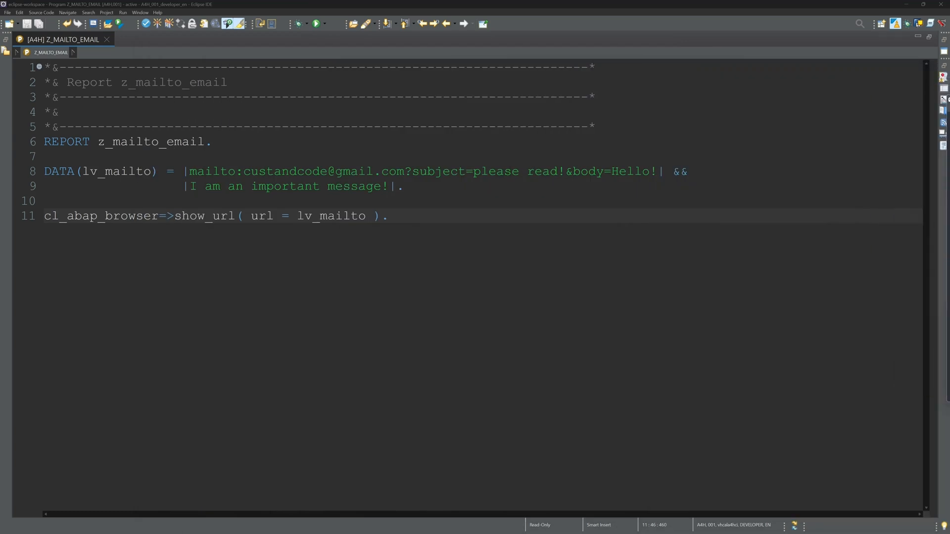
Insert %0d%0d breaks before the message and add '%0d%0dRegards' after it
{"action": "type", "text": "%0d"}
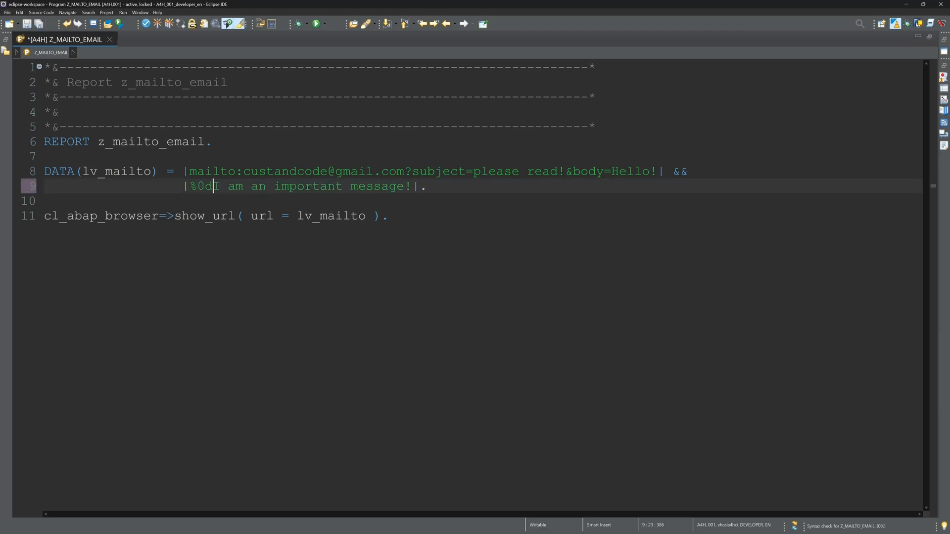
{"action": "type", "text": "%0d"}
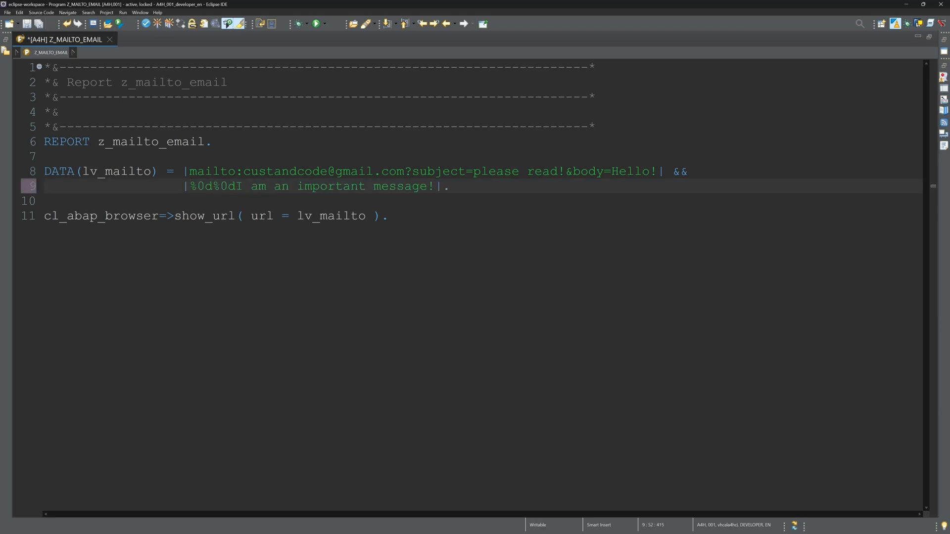
{"action": "type", "text": "%0d%0d"}
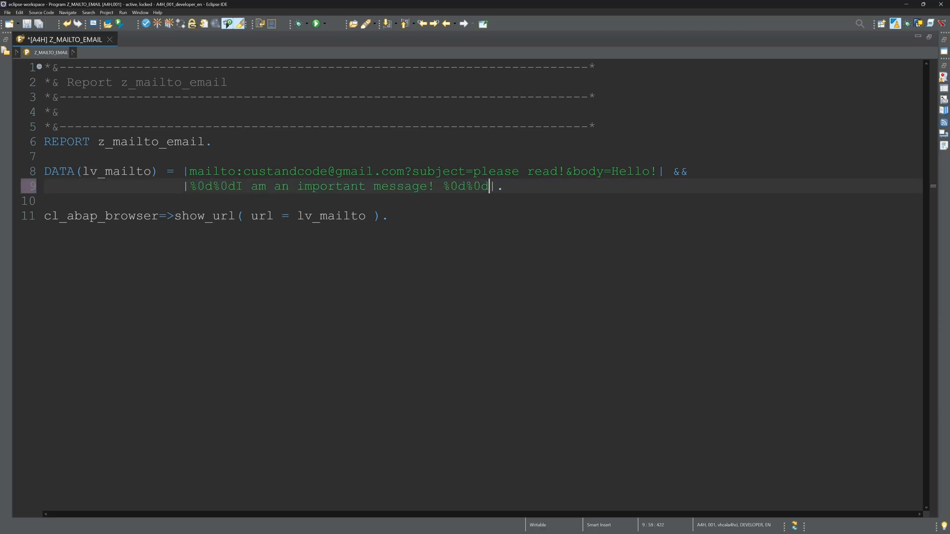
{"action": "type", "text": "Regards"}
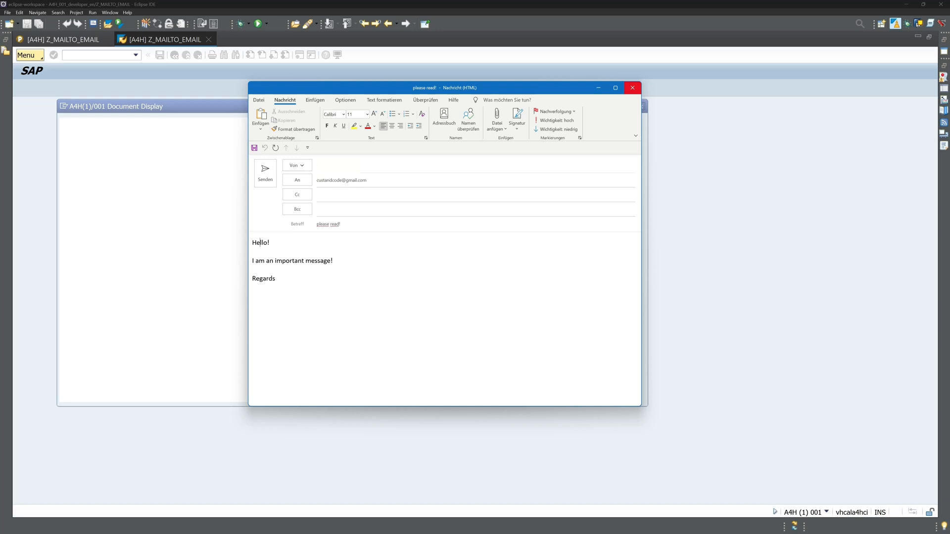
Close the rerun email without saving, then close the document window and SAP GUI session
{"action": "left_click", "coordinate": [632, 87]}
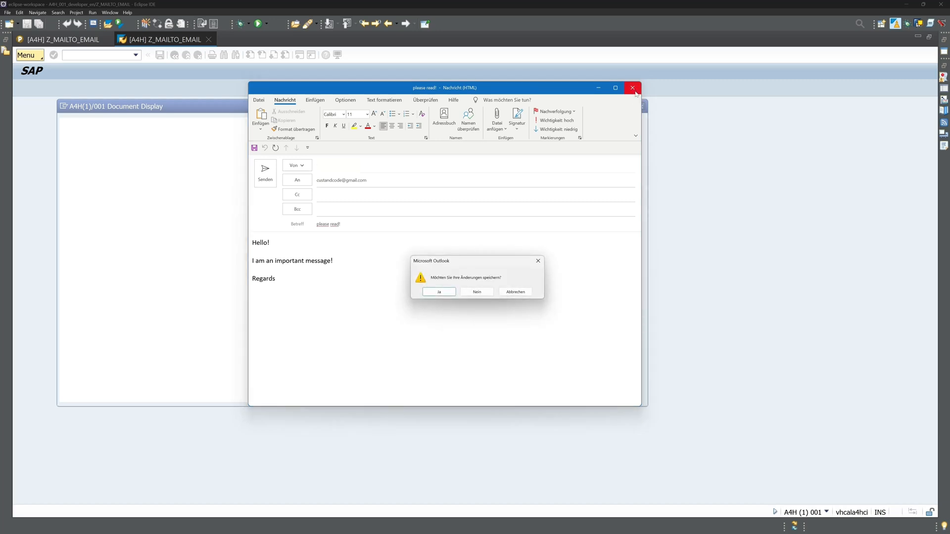
{"action": "left_click", "coordinate": [477, 291]}
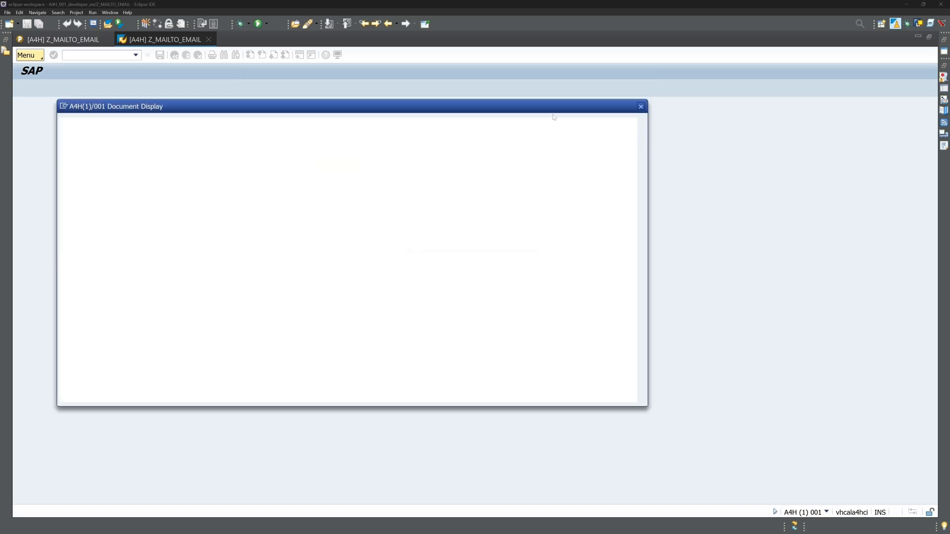
{"action": "left_click", "coordinate": [640, 106]}
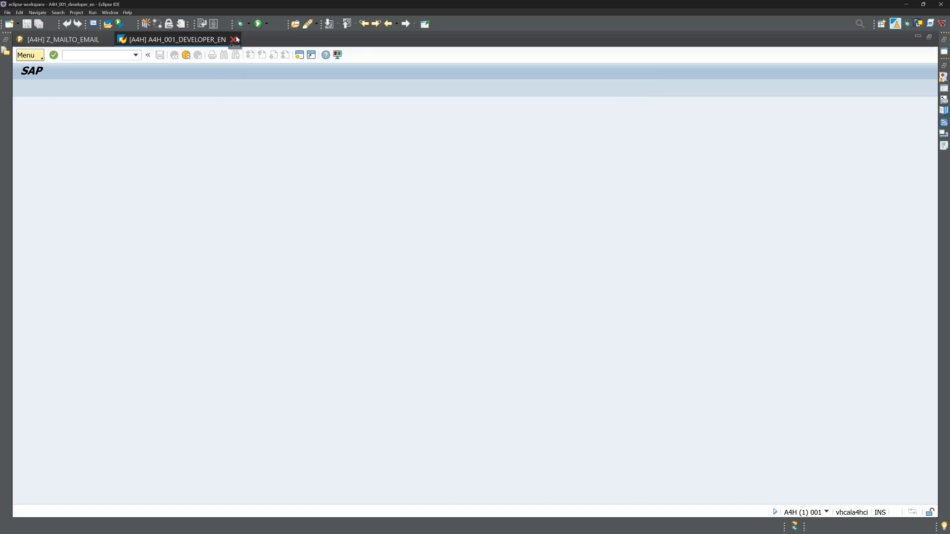
{"action": "left_click", "coordinate": [234, 40]}
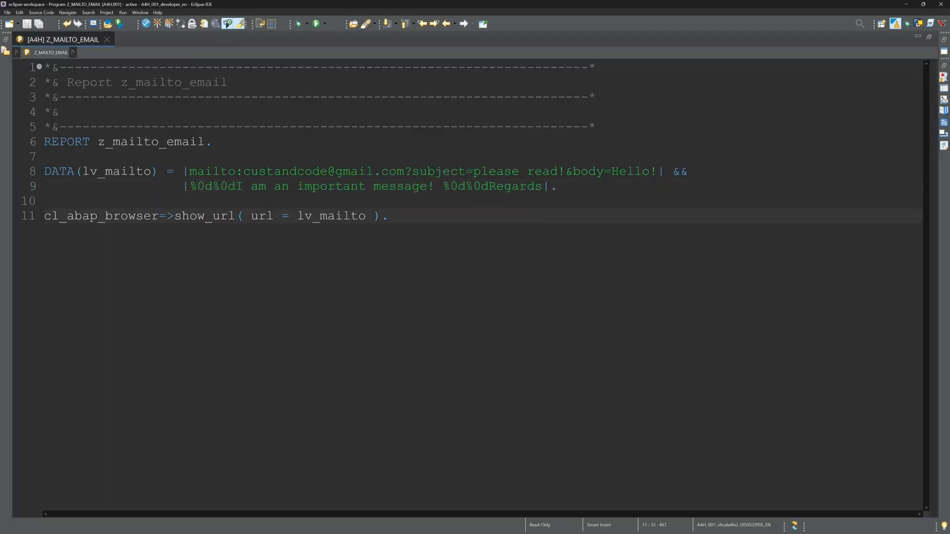
{"action": "left_click", "coordinate": [236, 186]}
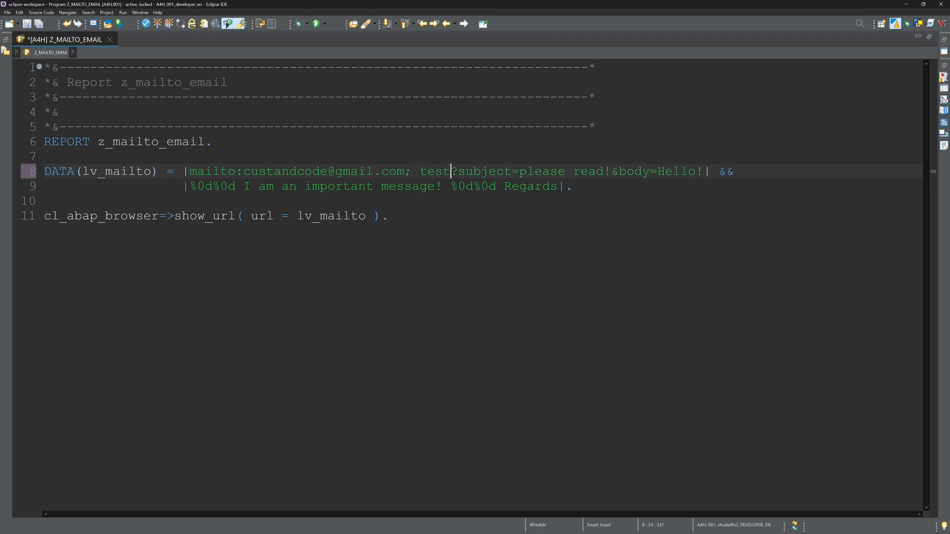
{"action": "type", "text": "@test.me"}
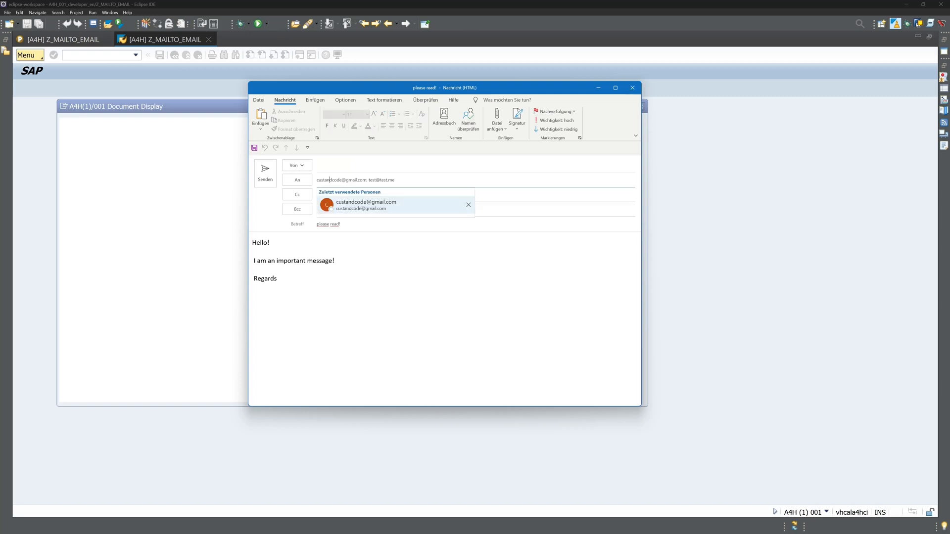
{"action": "left_click", "coordinate": [632, 87]}
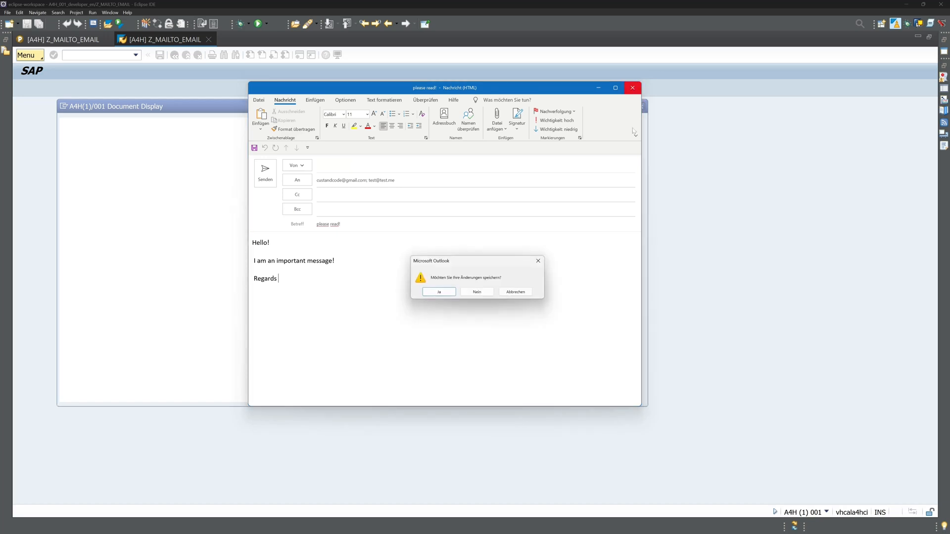
{"action": "left_click", "coordinate": [477, 292]}
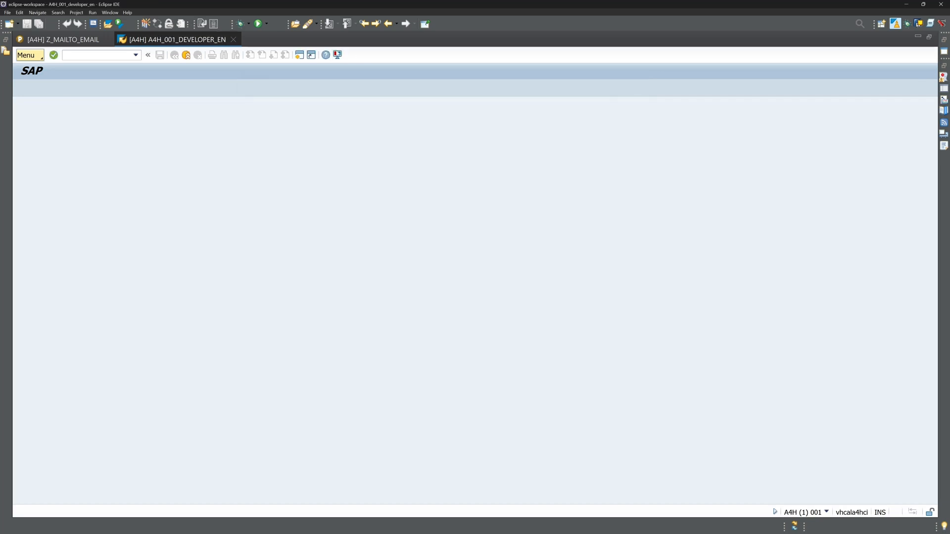
{"action": "left_click", "coordinate": [60, 39]}
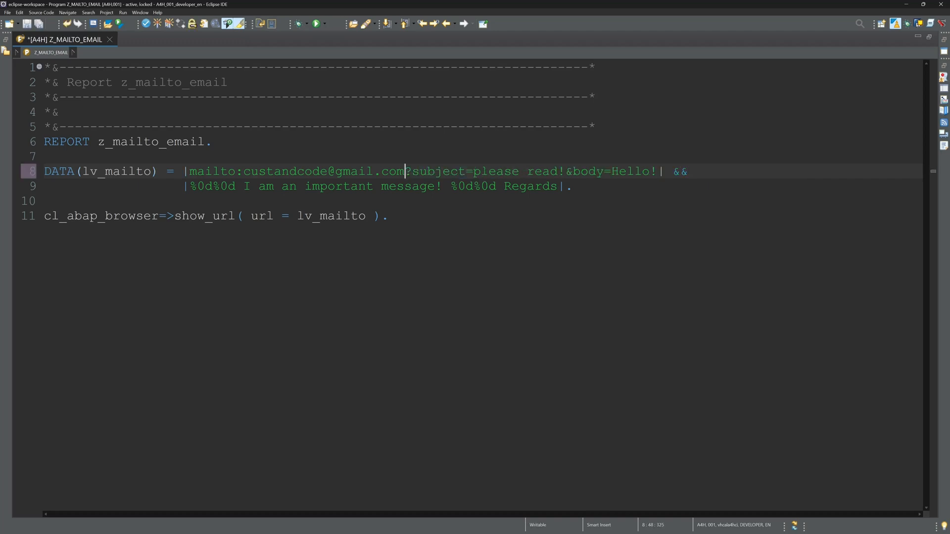
{"action": "type", "text": "cc=test"}
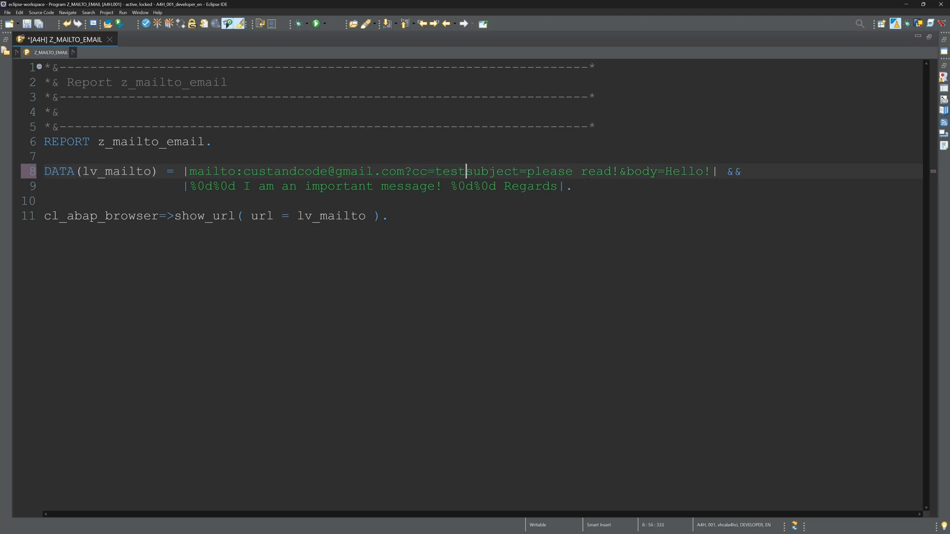
{"action": "type", "text": "@test.me&"}
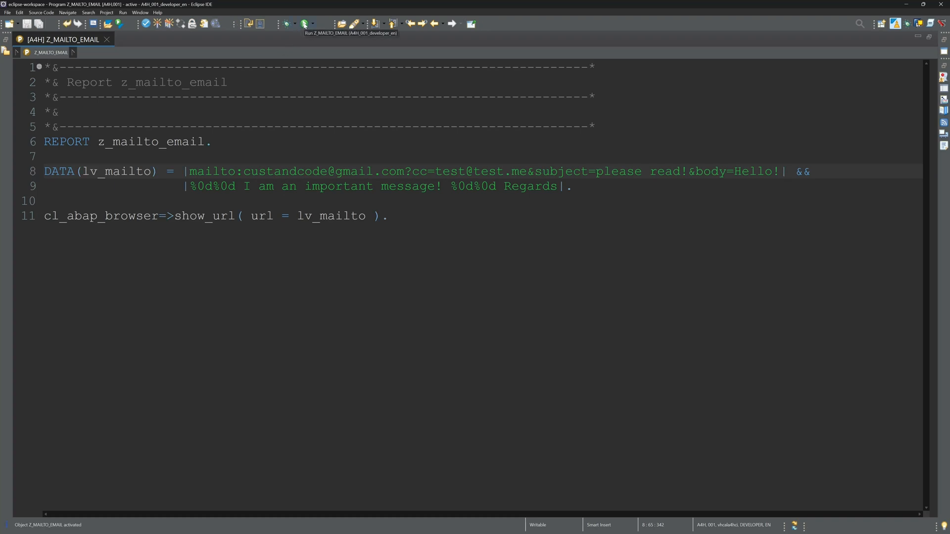
{"action": "left_click", "coordinate": [305, 24]}
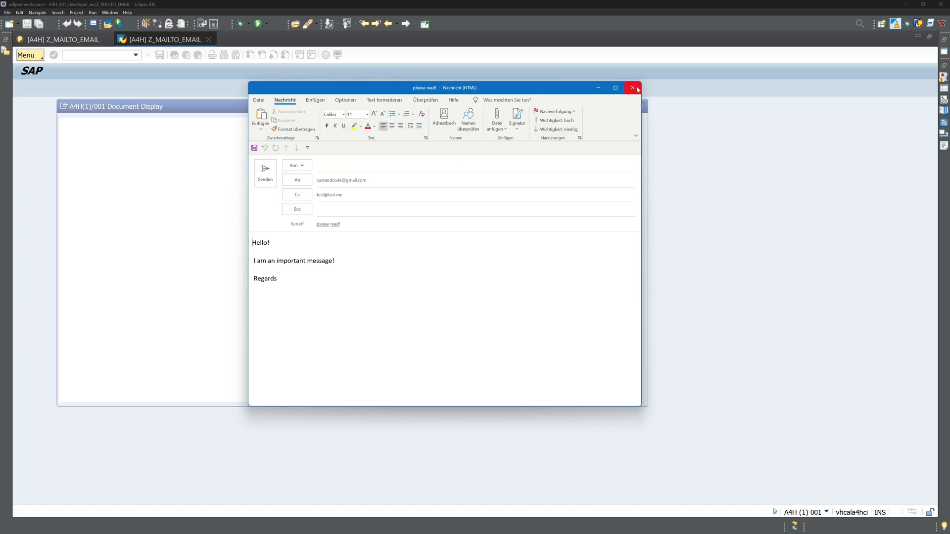
{"action": "left_click", "coordinate": [632, 88]}
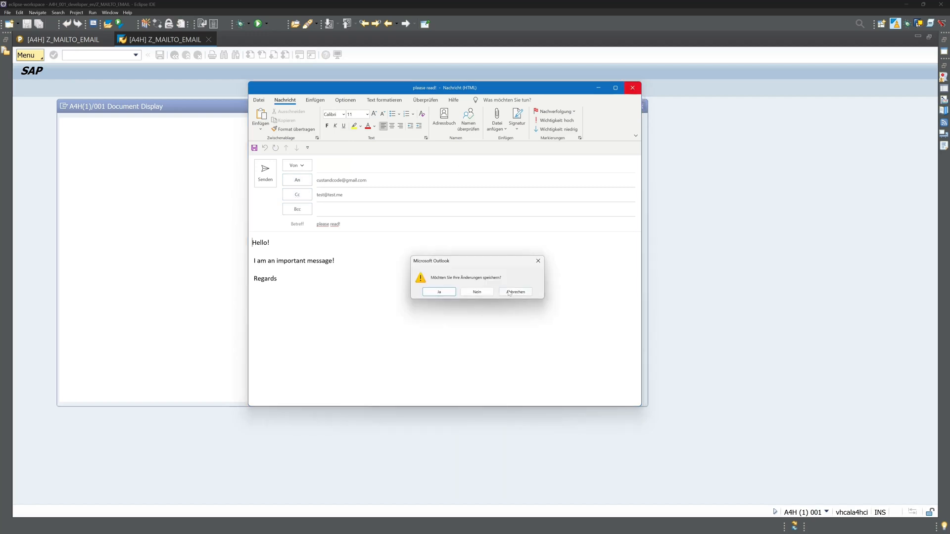
{"action": "left_click", "coordinate": [476, 291]}
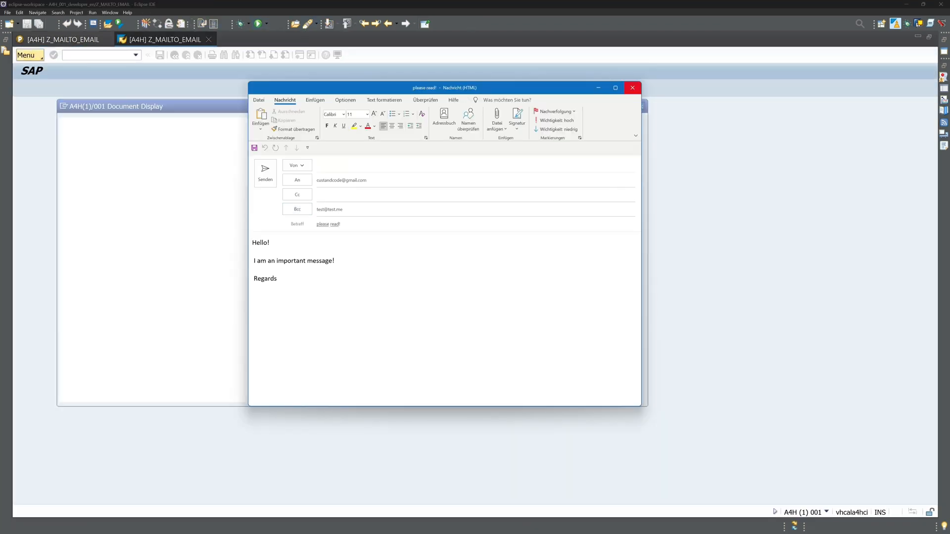
{"action": "left_click", "coordinate": [330, 209]}
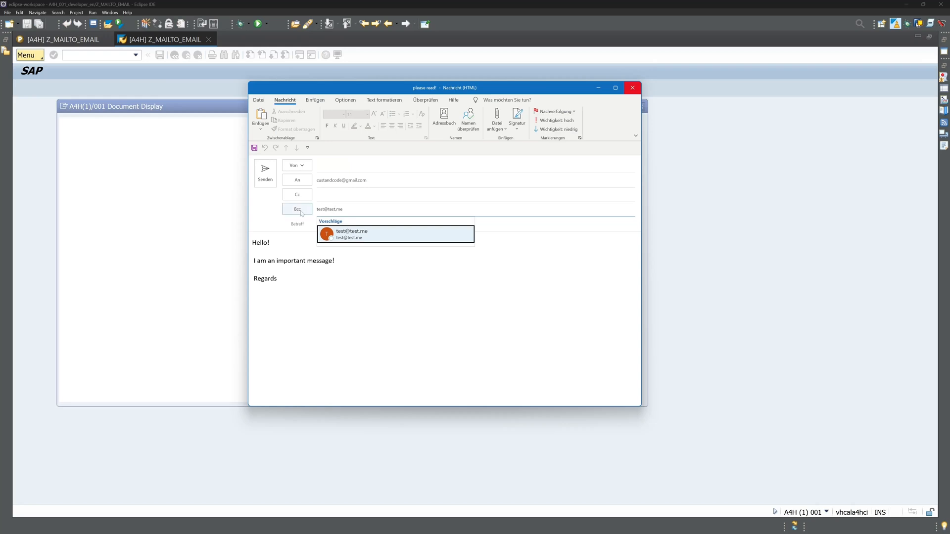
{"action": "left_click", "coordinate": [329, 224]}
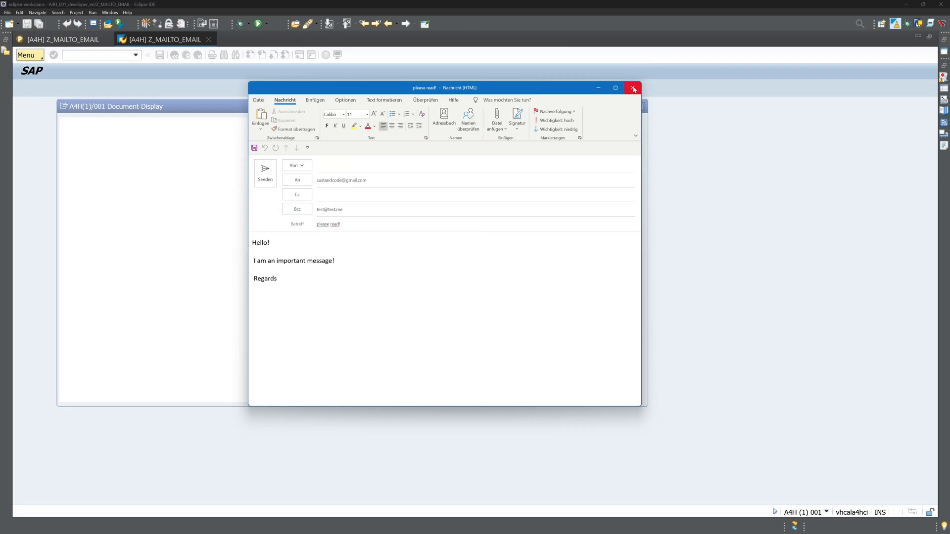
{"action": "left_click", "coordinate": [632, 88]}
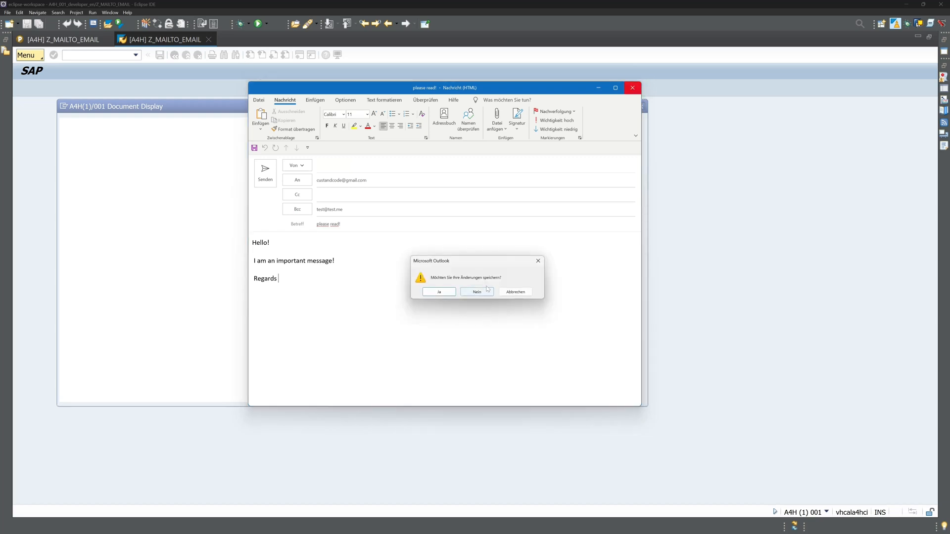